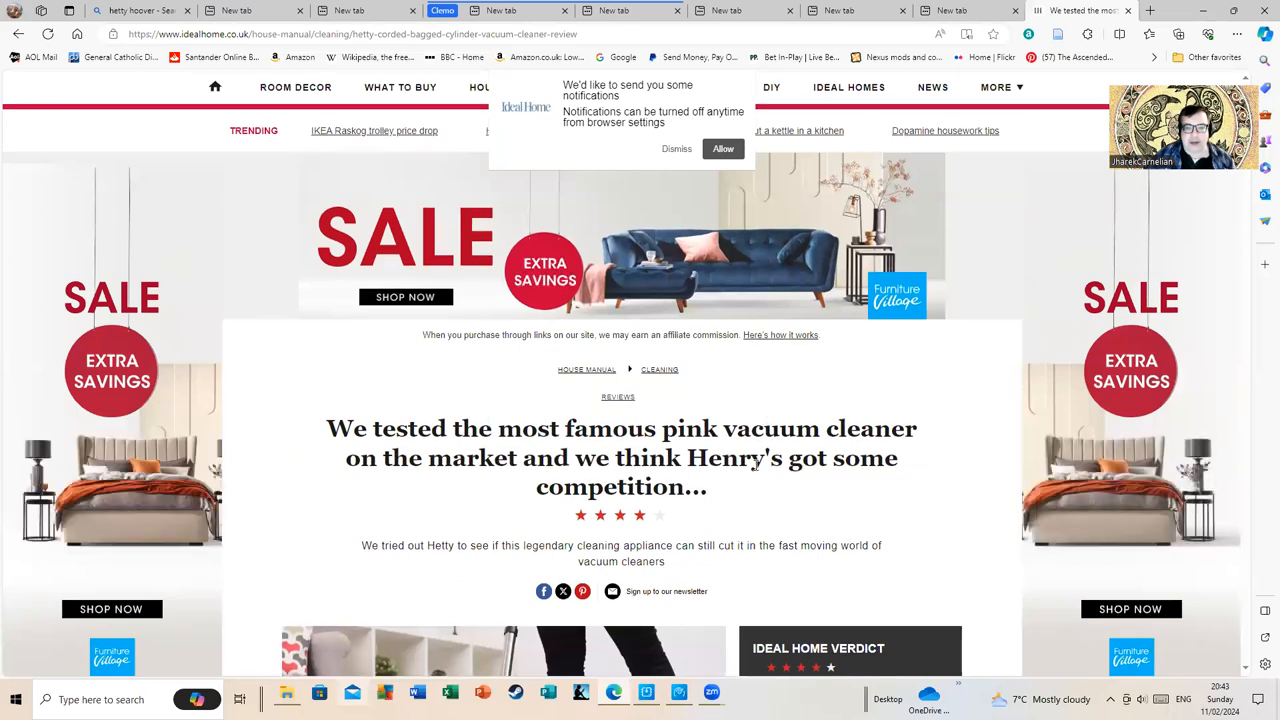
scroll("down", 3)
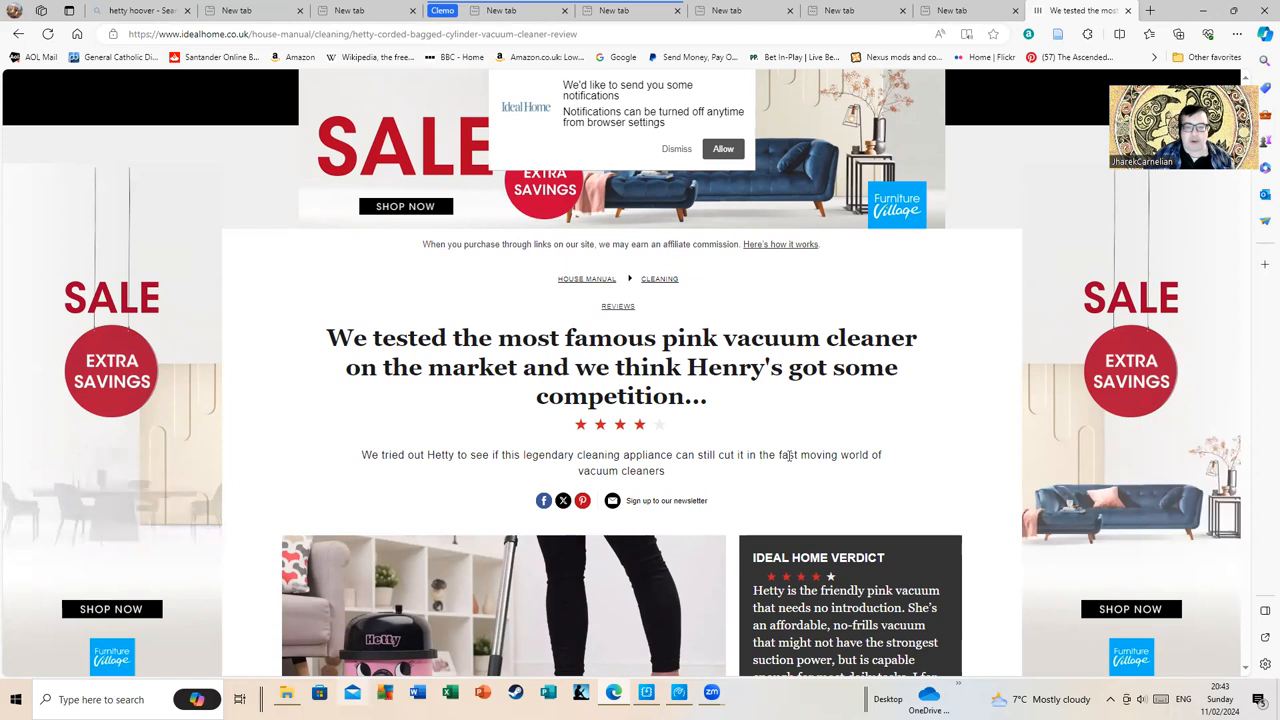
scroll("down", 3)
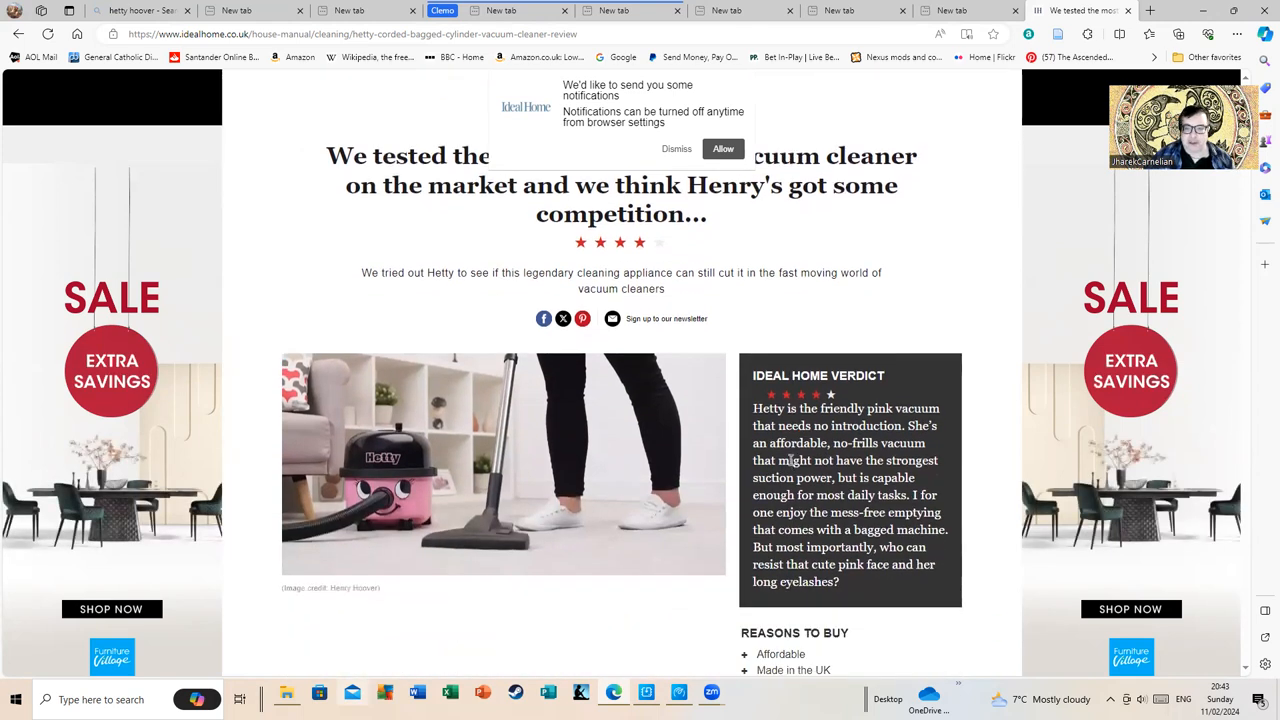
scroll("down", 3)
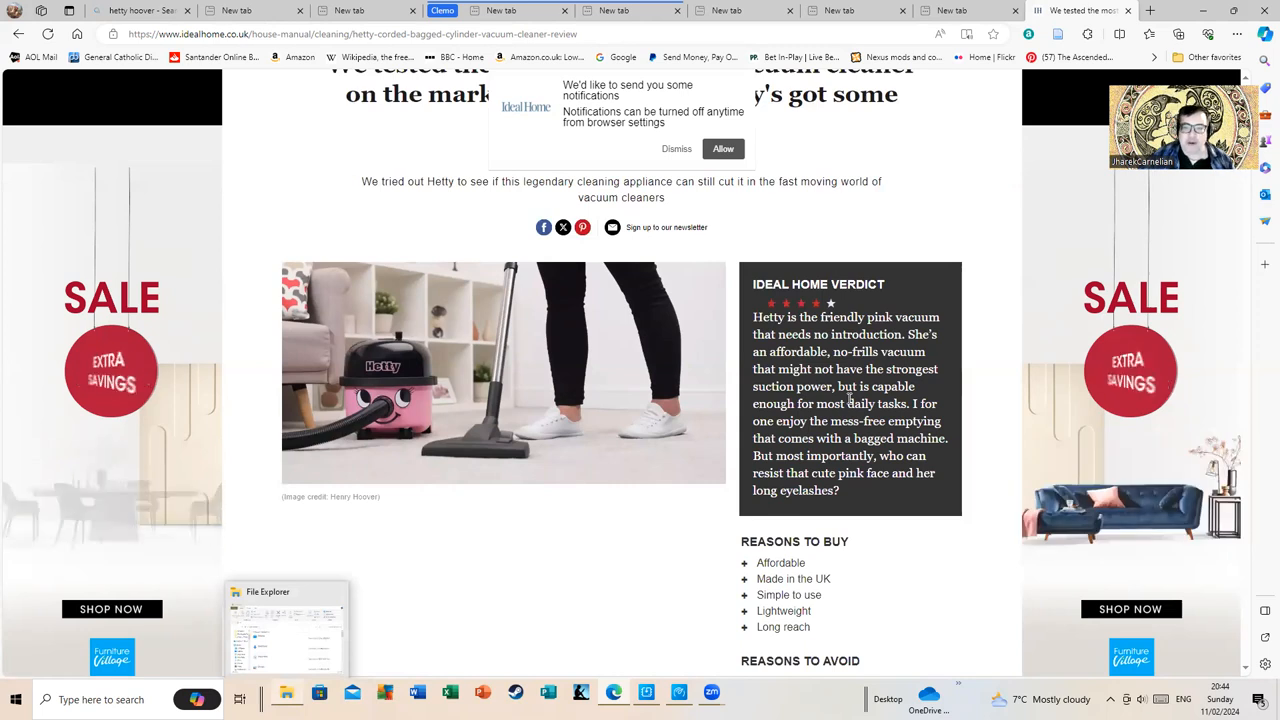
scroll("down", 3)
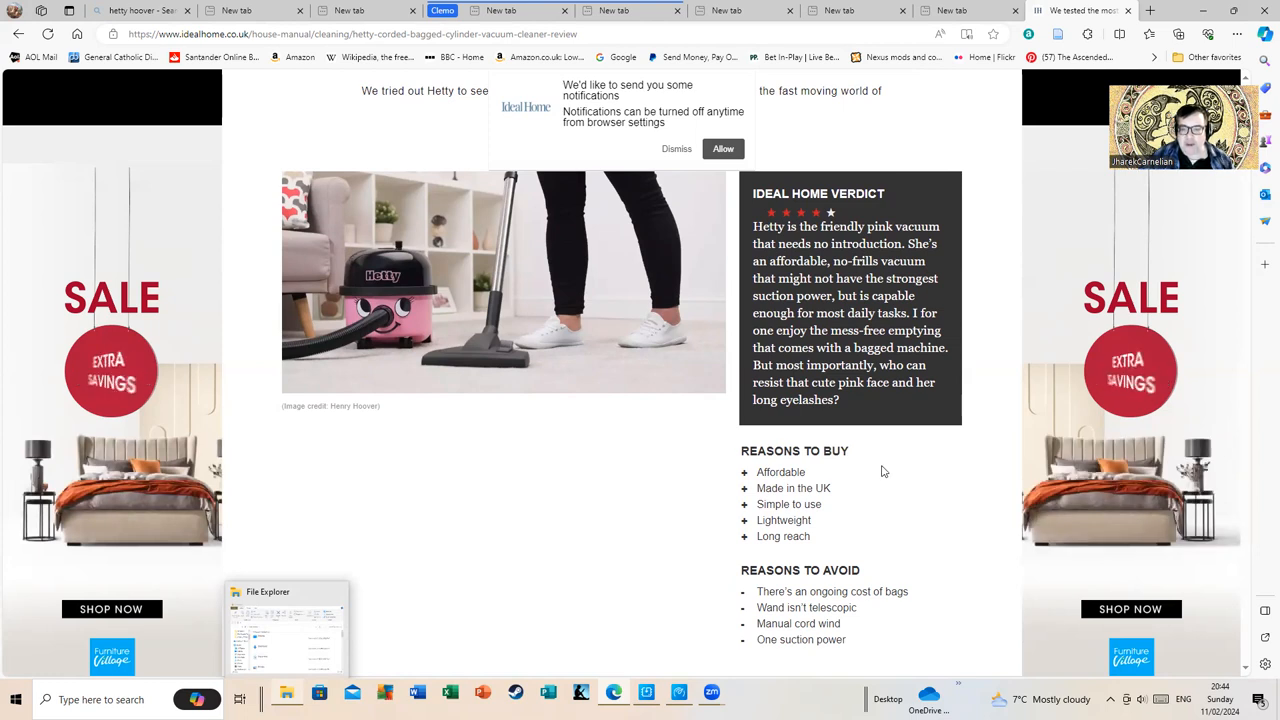
scroll("down", 3)
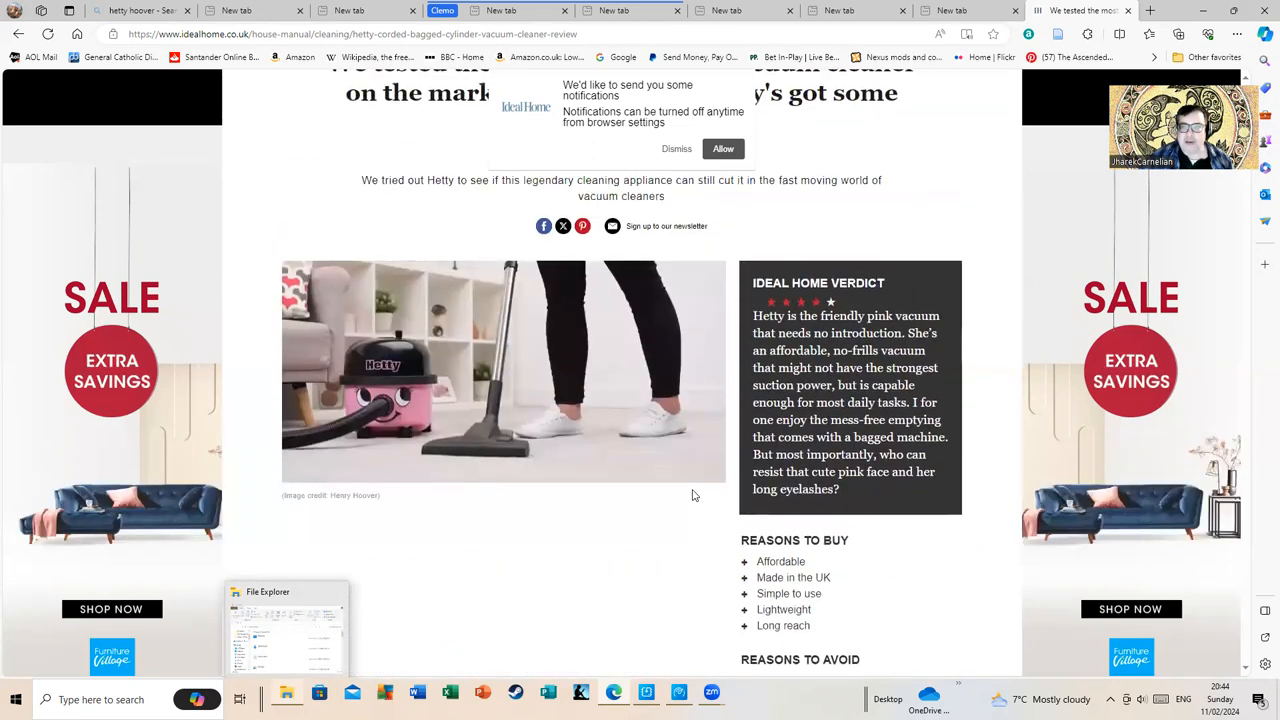
scroll("up", 3)
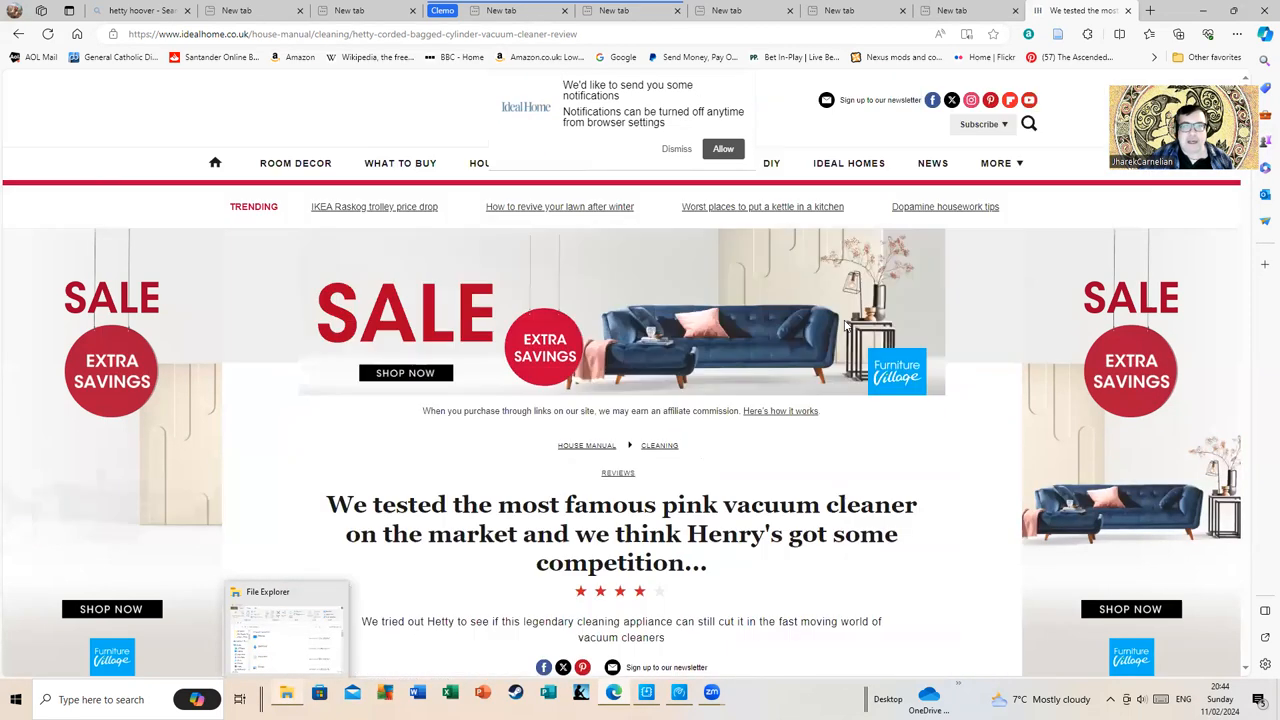